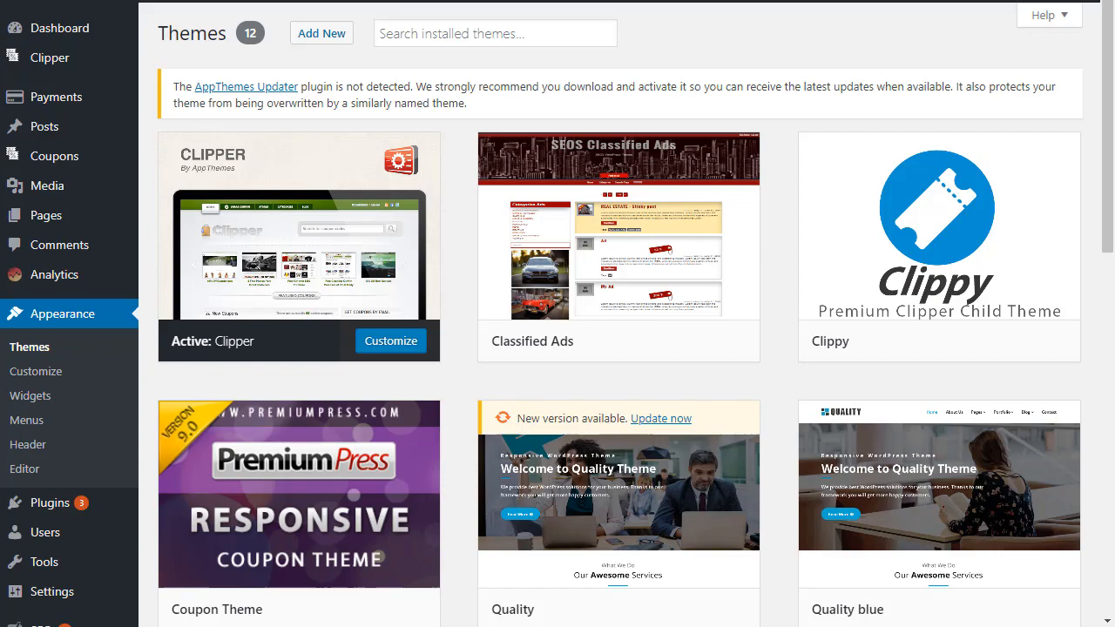
mouse_move(1087, 620)
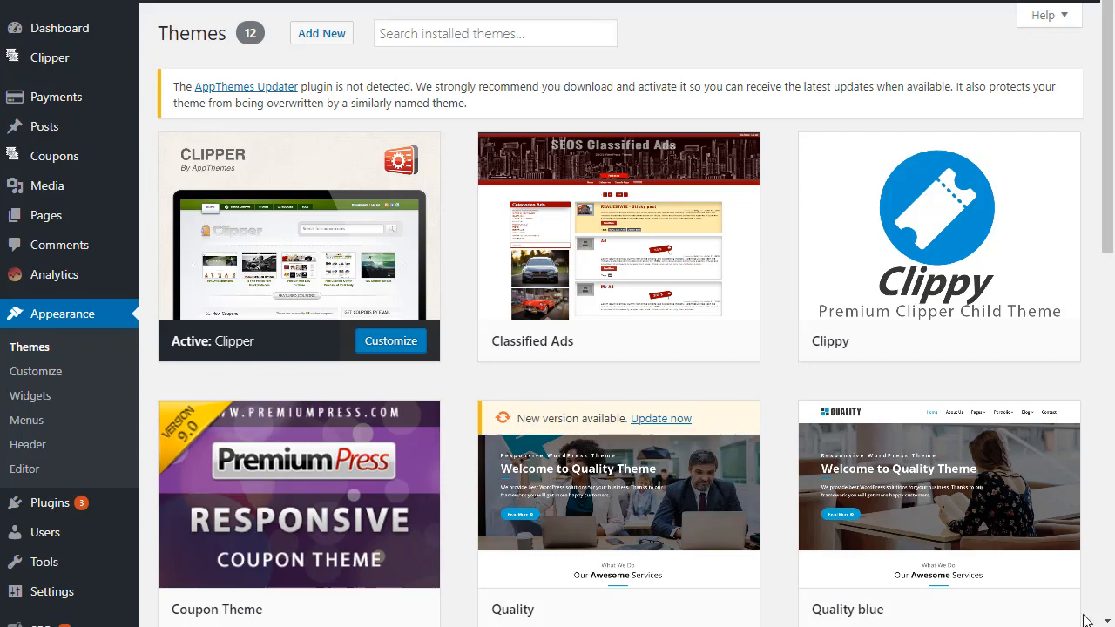
Activate the PremiumPress Coupon Theme and close the congratulations popup
scroll("down", 3)
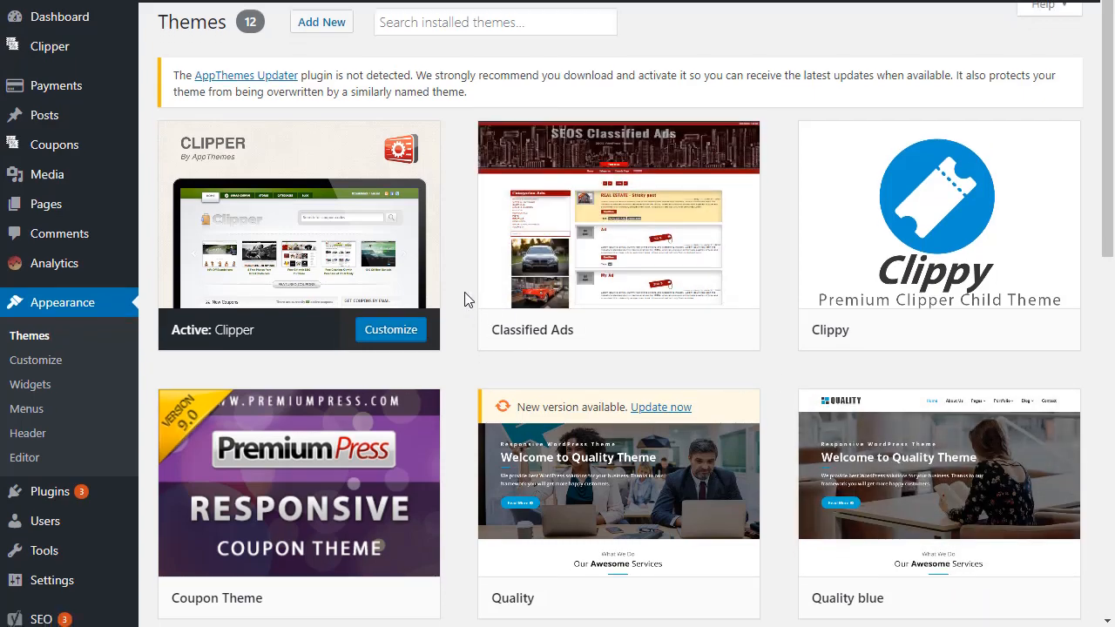
scroll("down", 3)
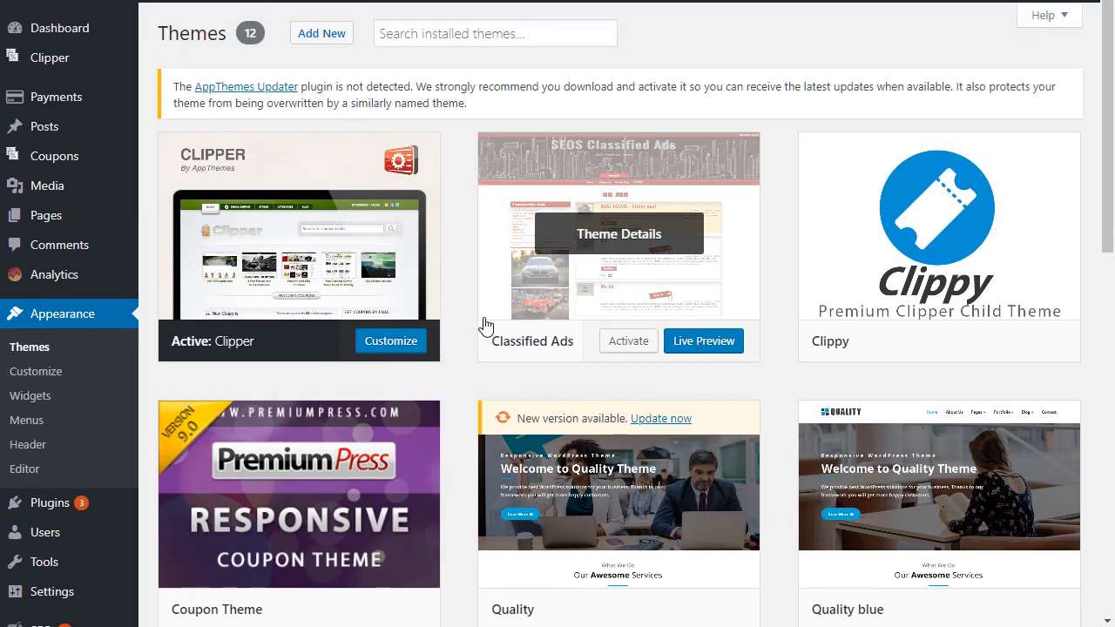
mouse_move(560, 64)
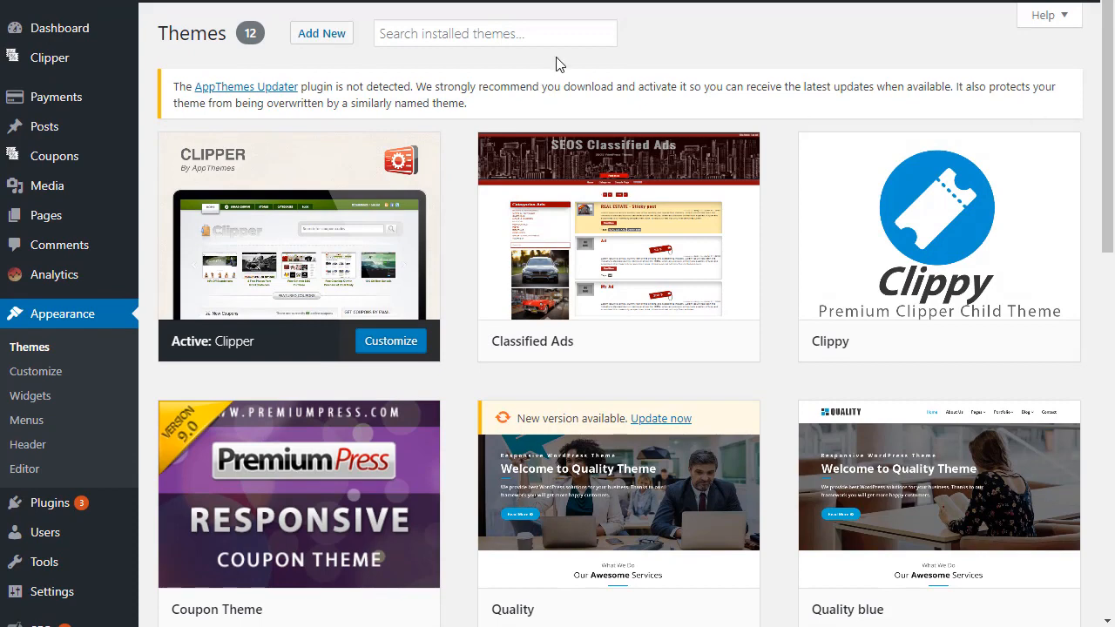
scroll("down", 3)
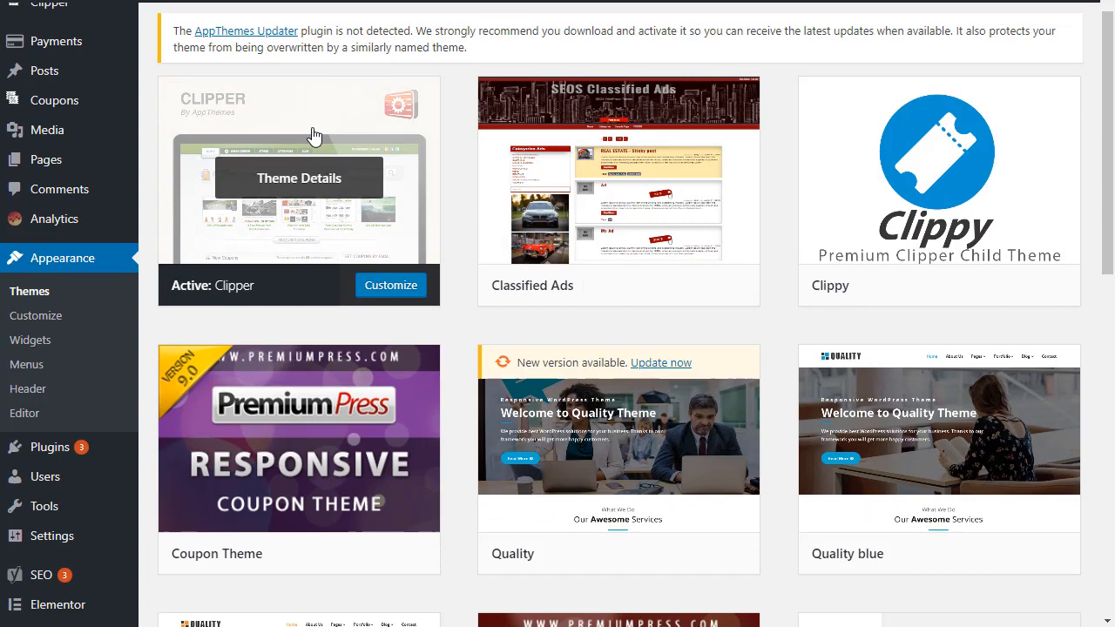
scroll("down", 3)
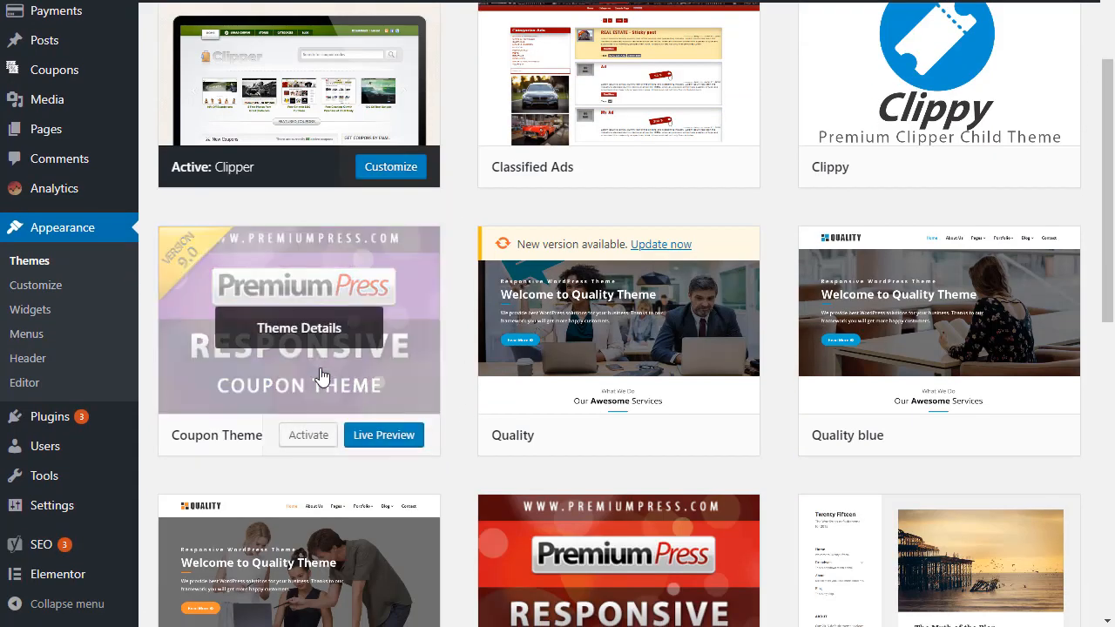
mouse_move(309, 329)
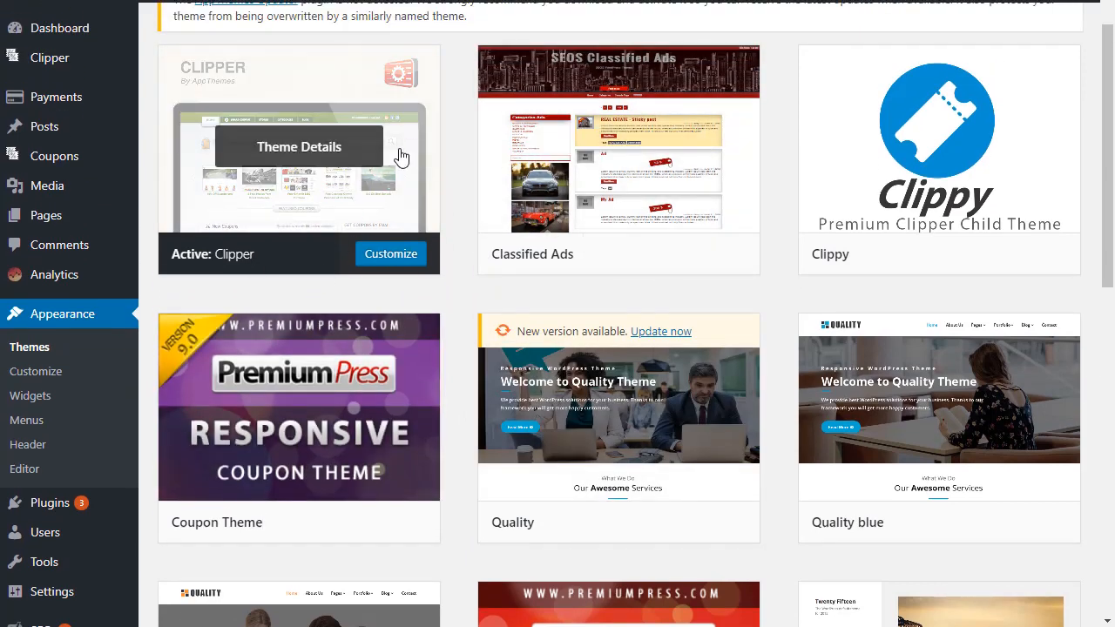
mouse_move(299, 407)
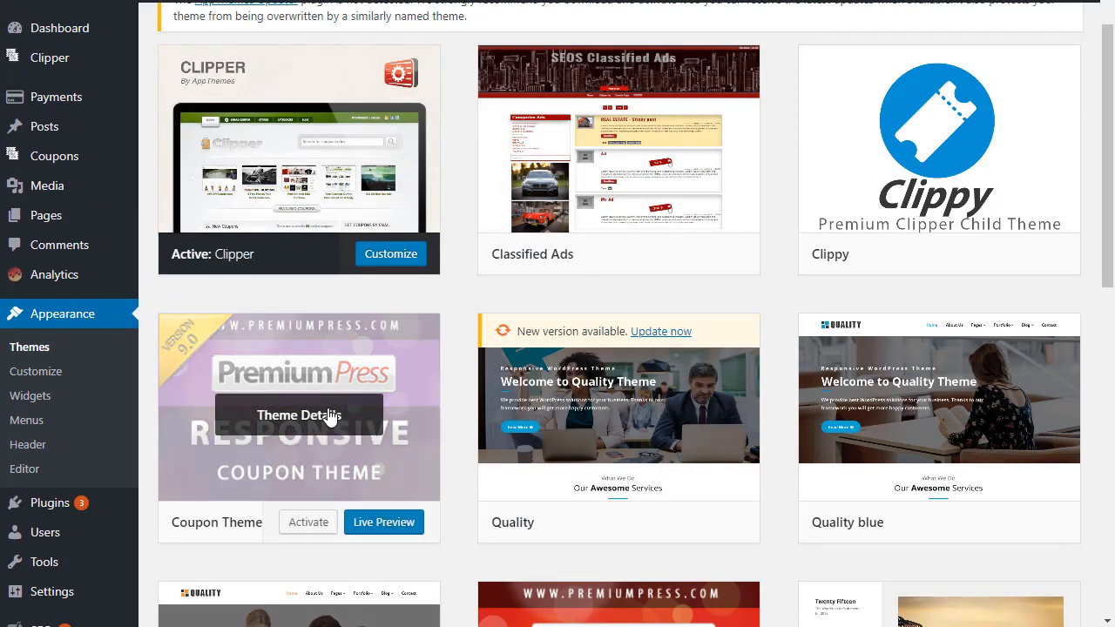
mouse_move(307, 522)
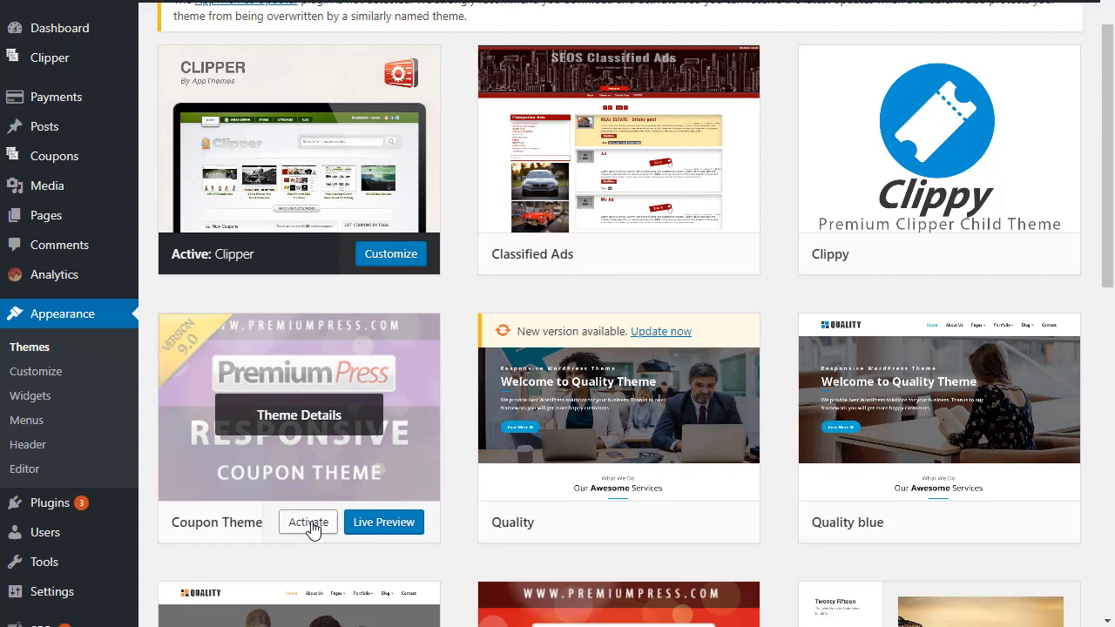
left_click(306, 522)
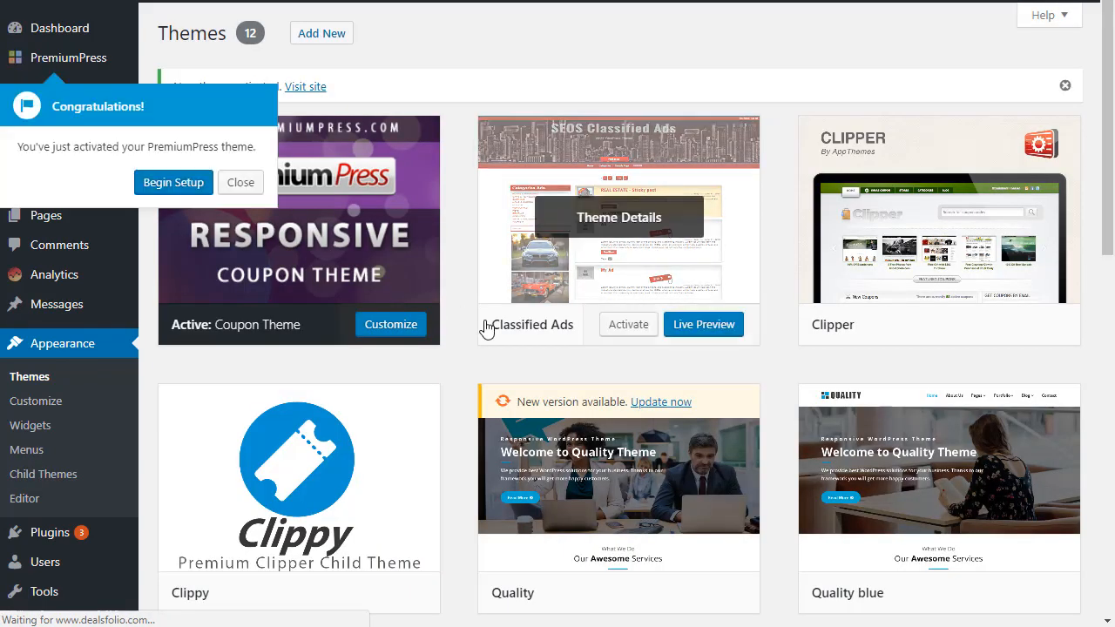
left_click(240, 182)
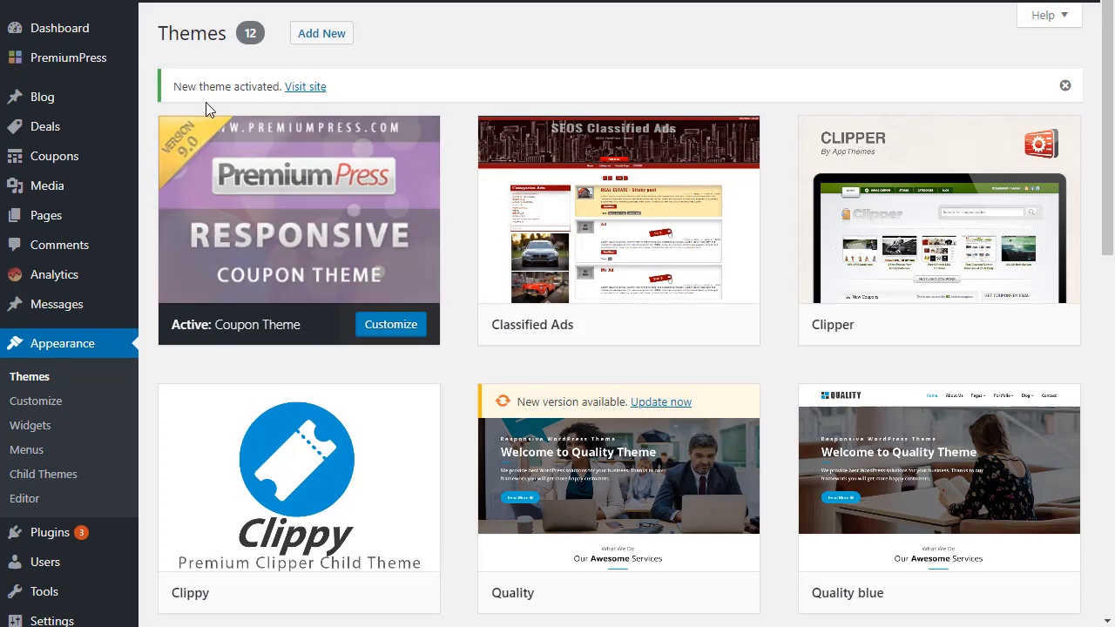
scroll("down", 3)
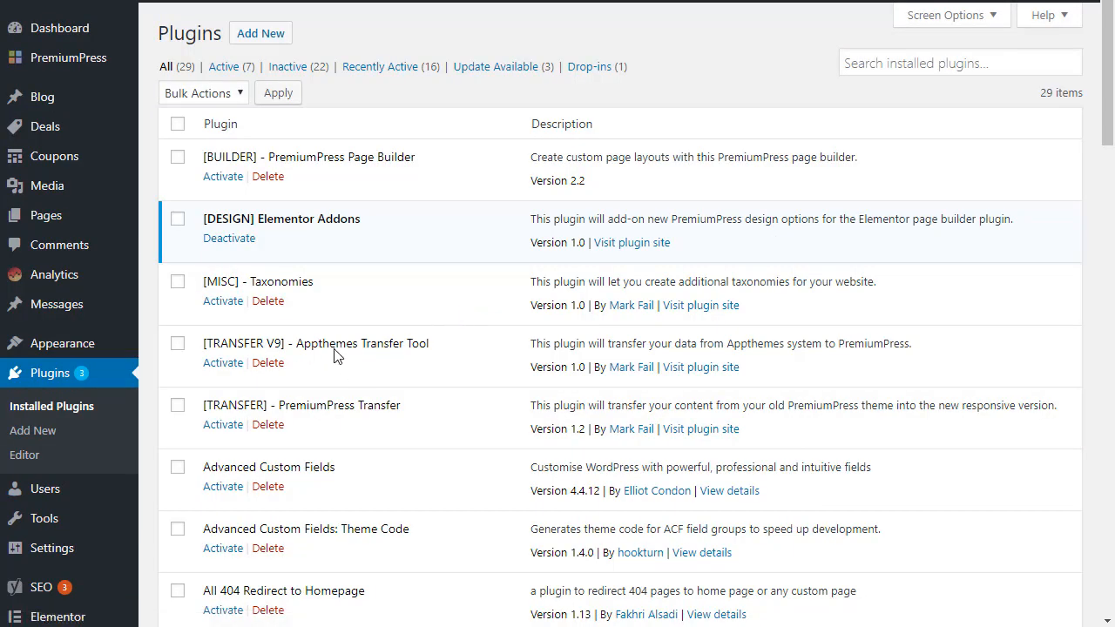
mouse_move(440, 353)
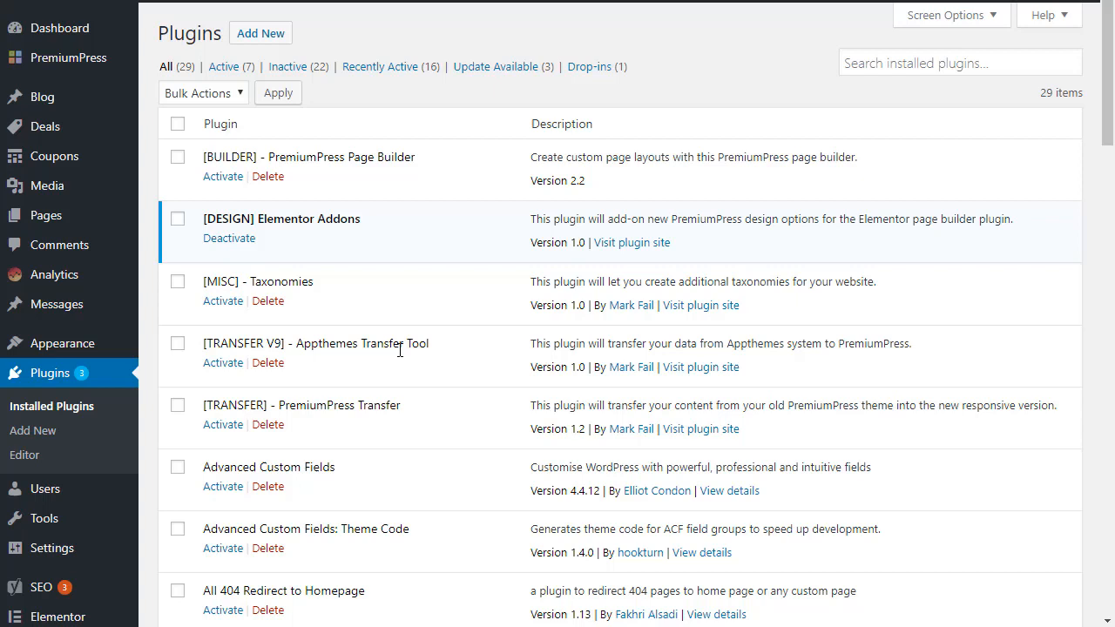
mouse_move(398, 348)
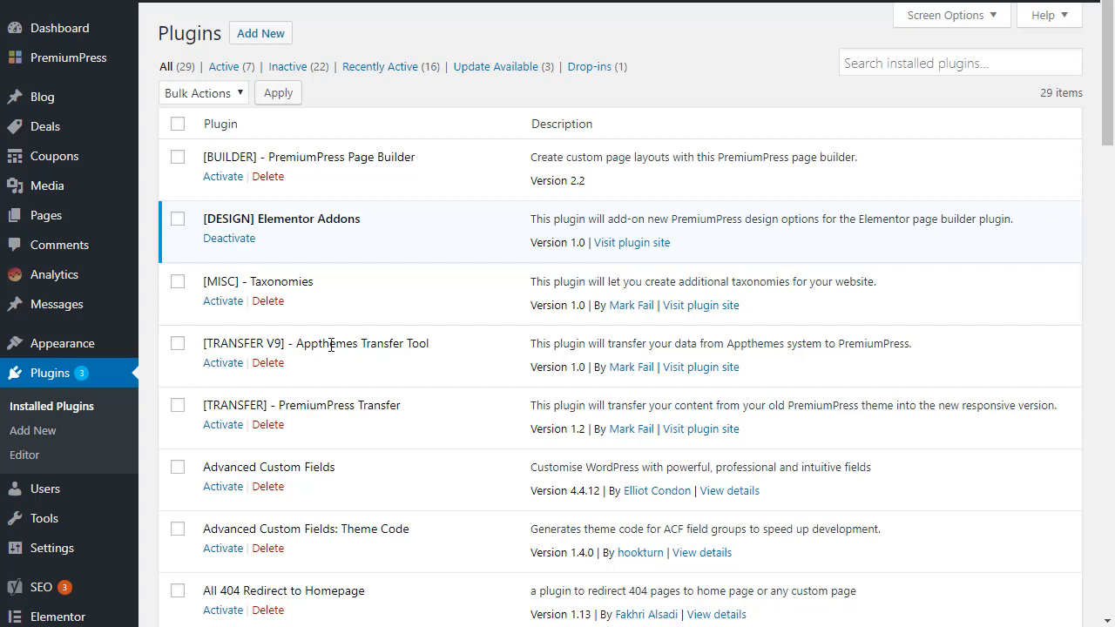
mouse_move(312, 346)
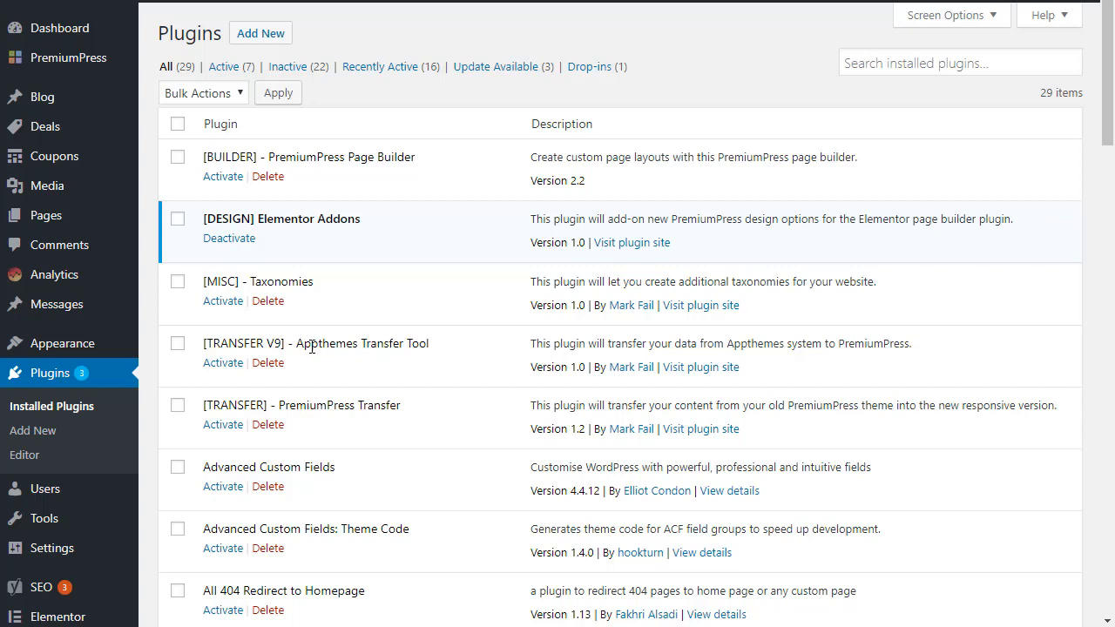
Activate the [TRANSFER V9] Appthemes Transfer Tool plugin under Installed Plugins
left_click(222, 362)
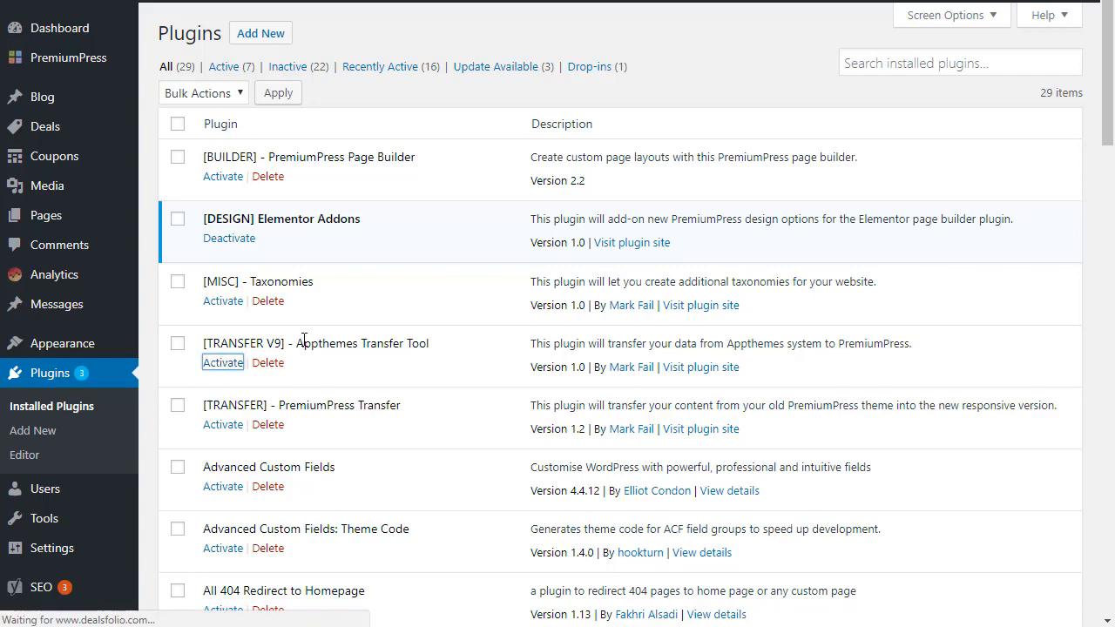
left_click(222, 362)
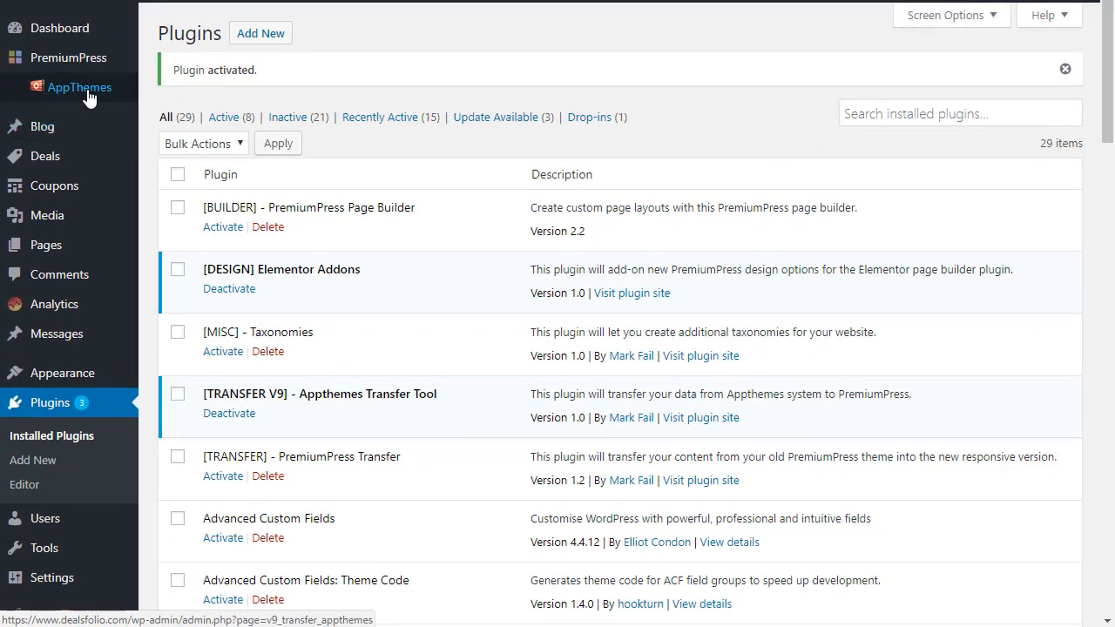
On the AppThemes Transfer Tool page, select Clipper as the theme to transfer
left_click(79, 87)
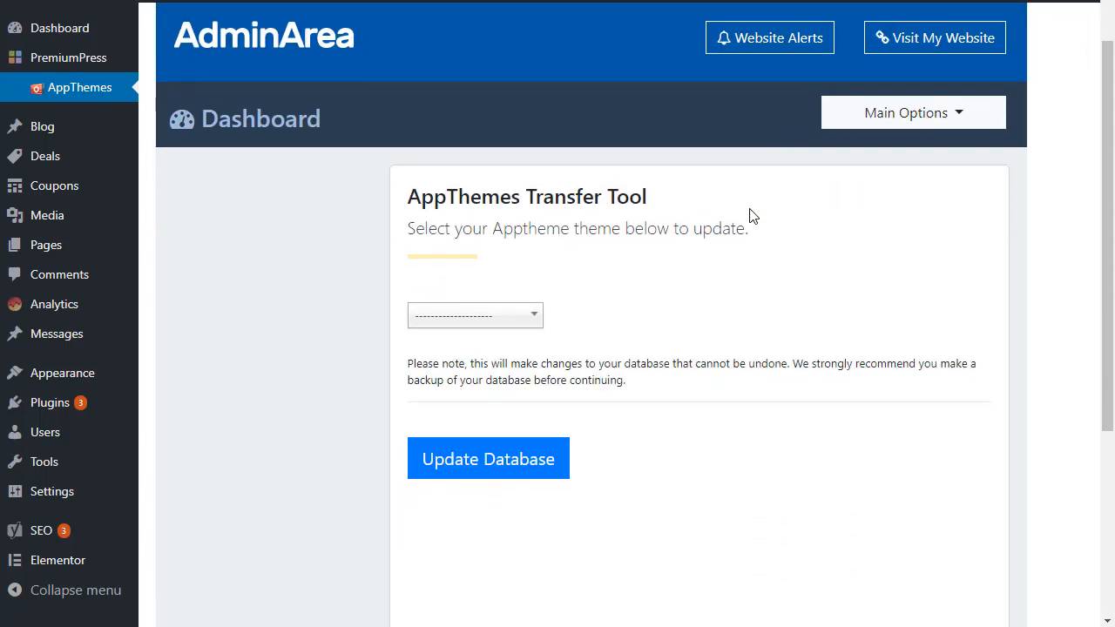
scroll("down", 3)
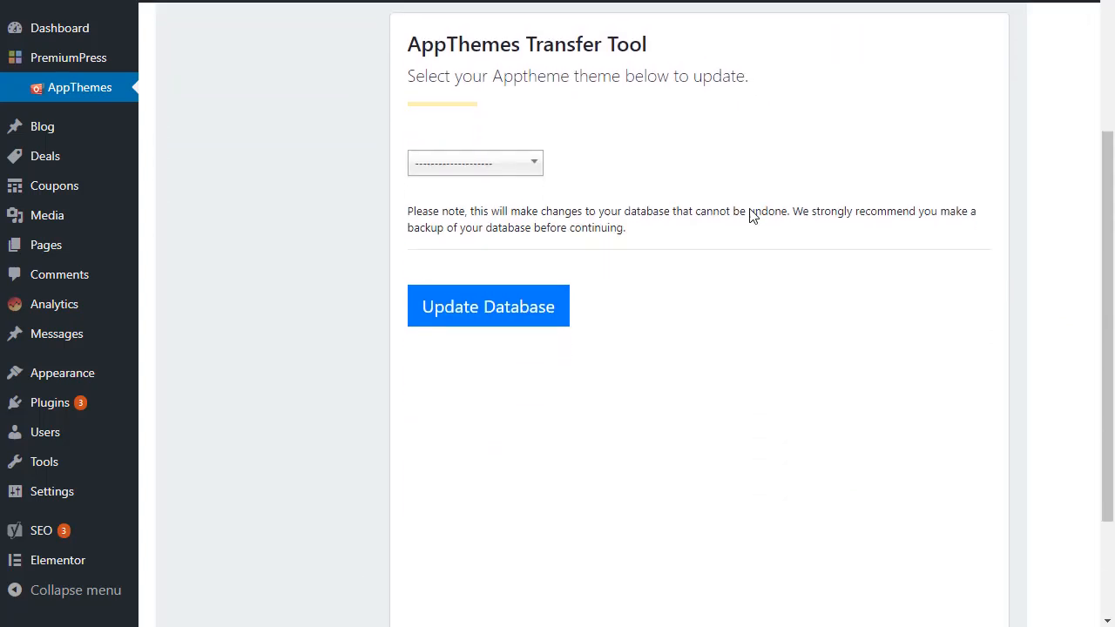
left_click(474, 163)
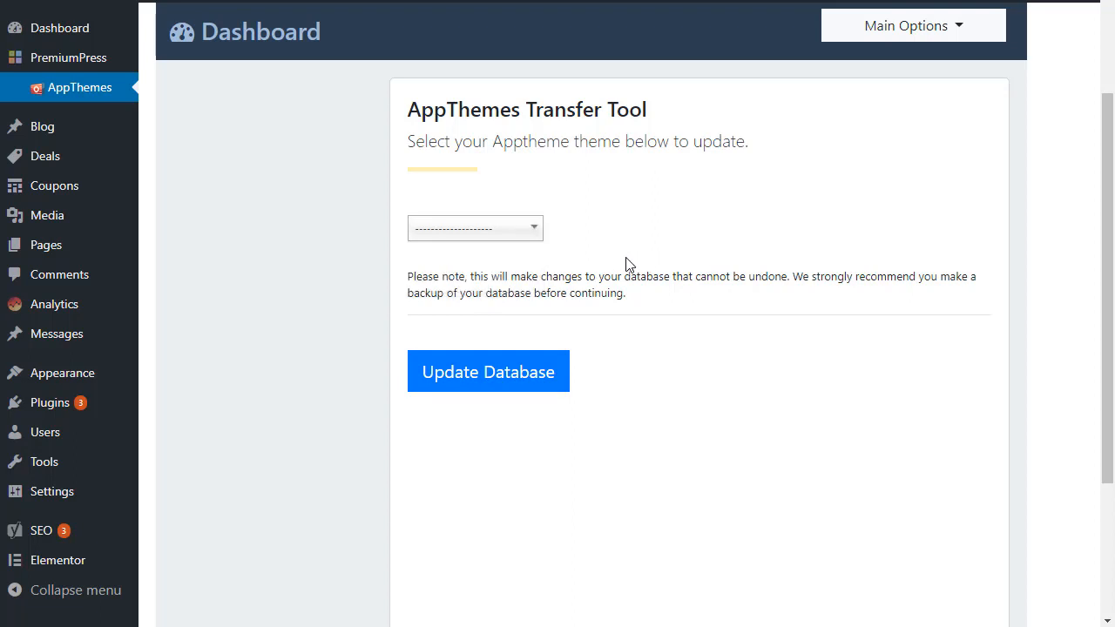
left_click(475, 229)
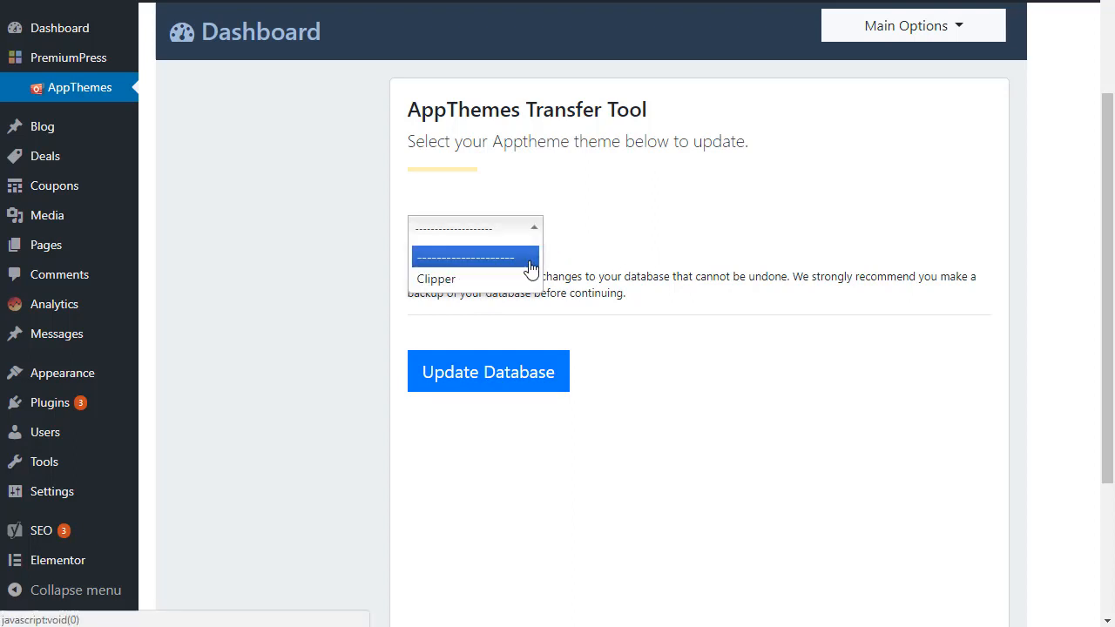
left_click(436, 279)
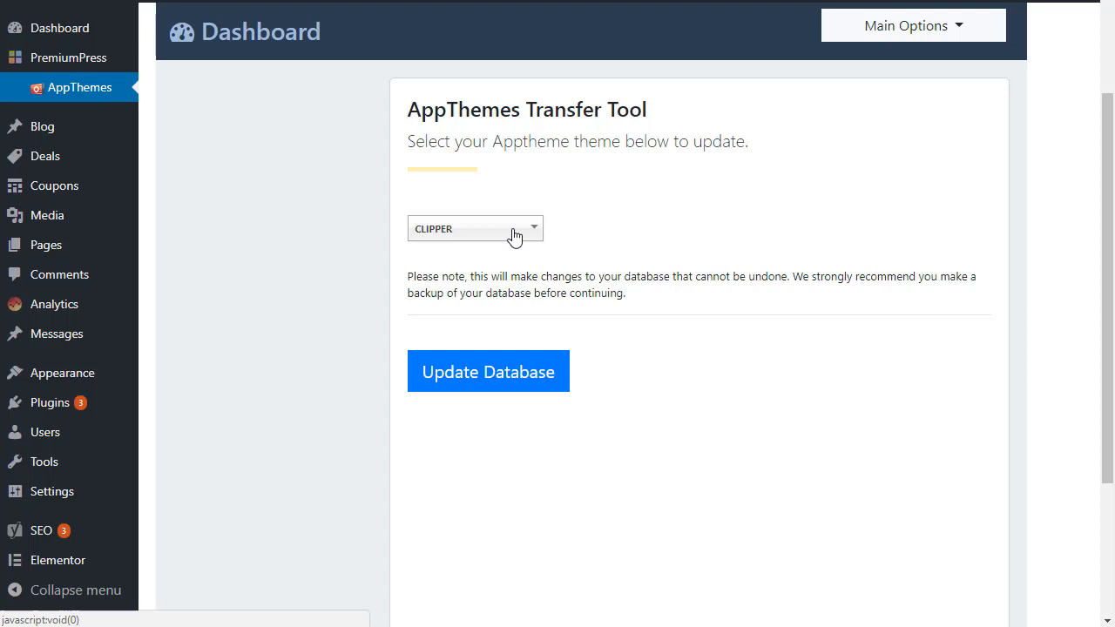
mouse_move(598, 266)
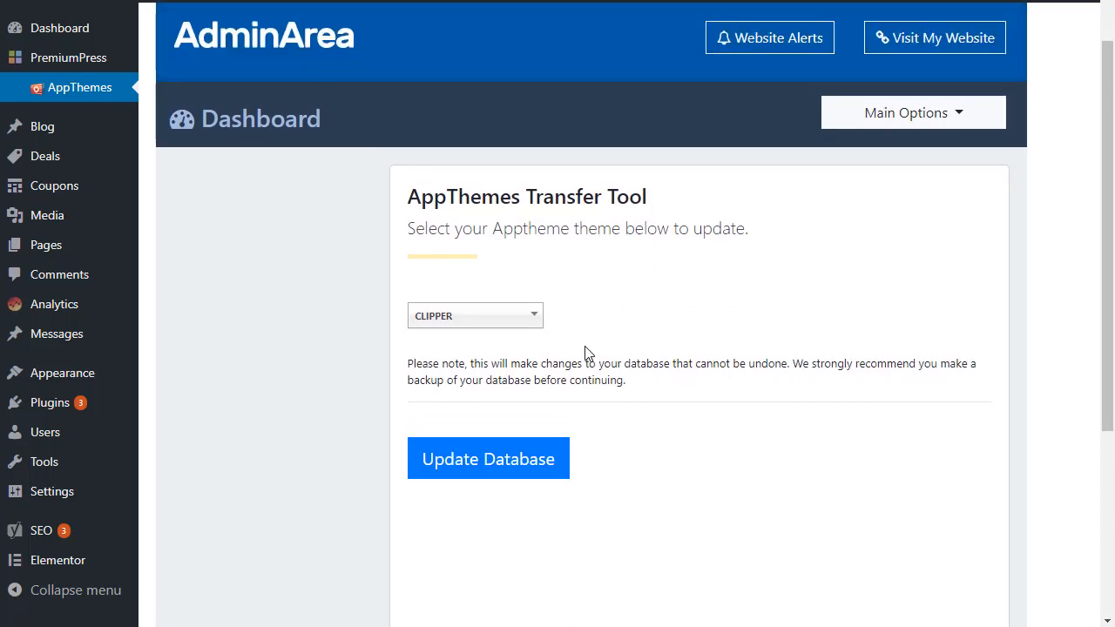
scroll("down", 3)
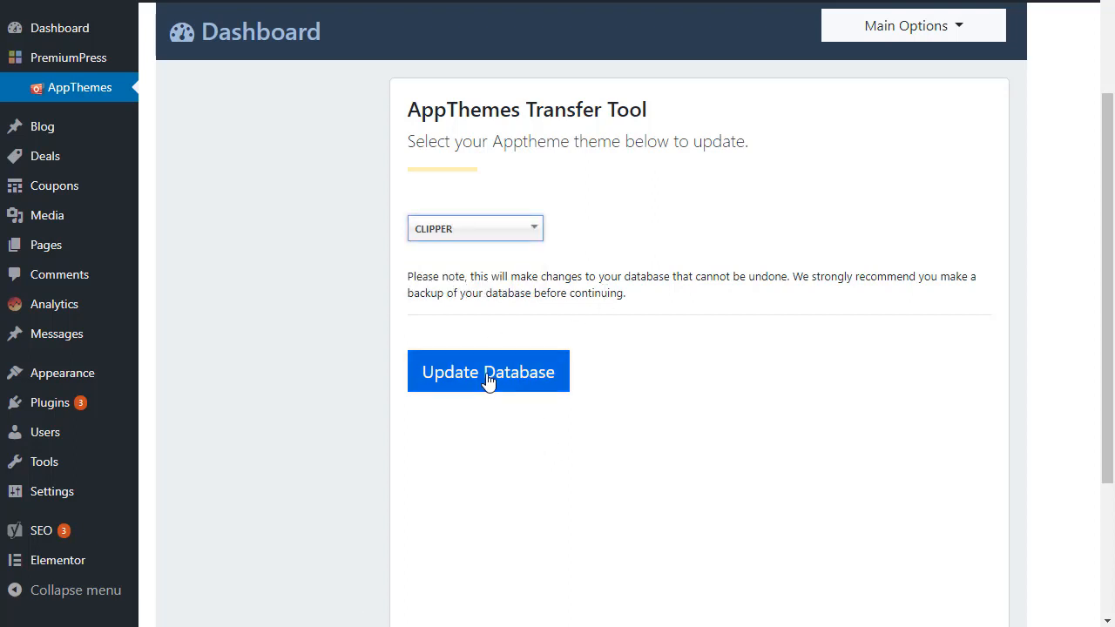
Run Update Database until the tool reports the database updated successfully
left_click(488, 371)
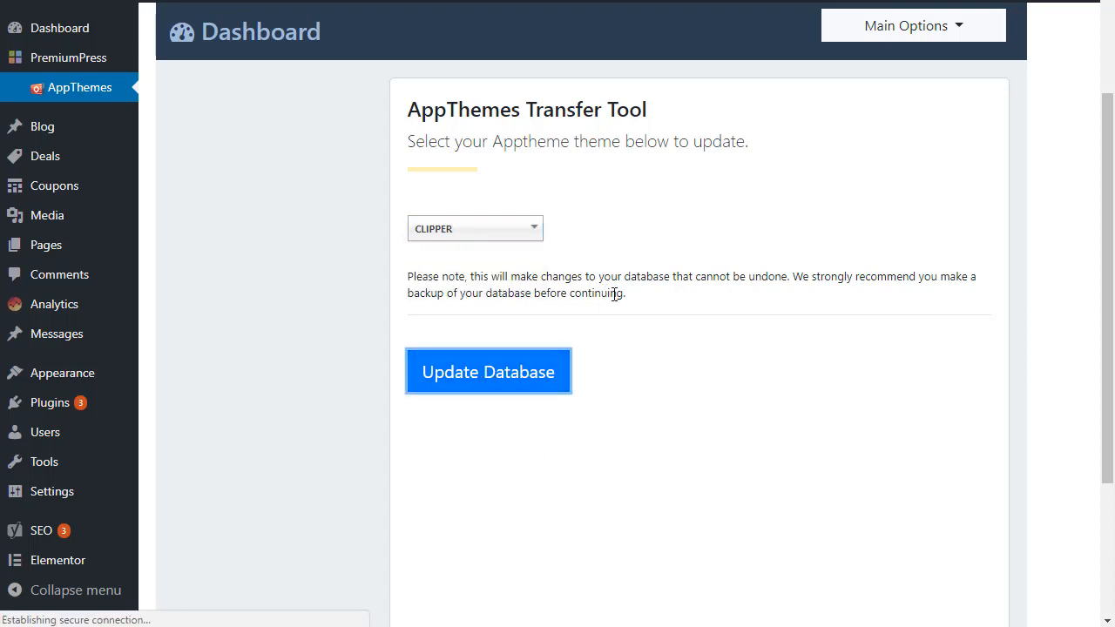
left_click(488, 372)
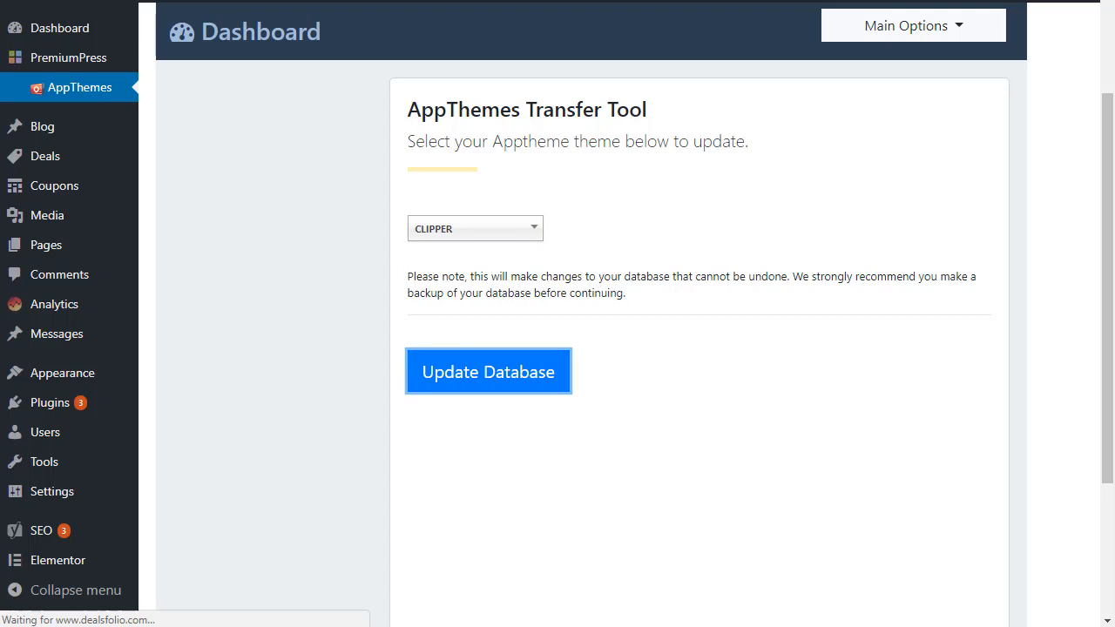
left_click(488, 371)
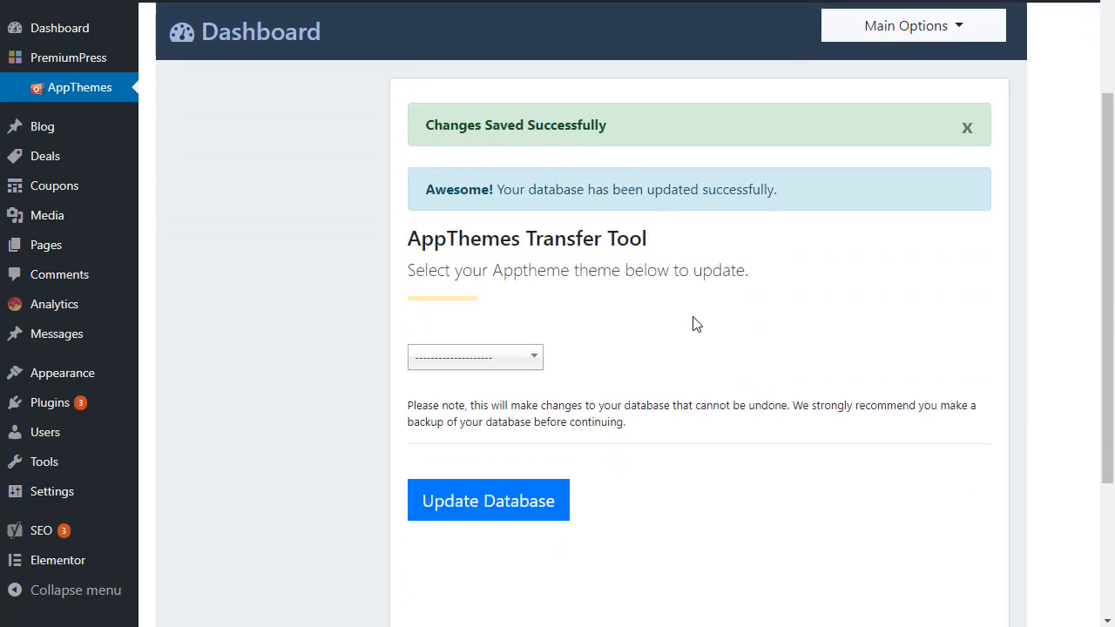
mouse_move(701, 225)
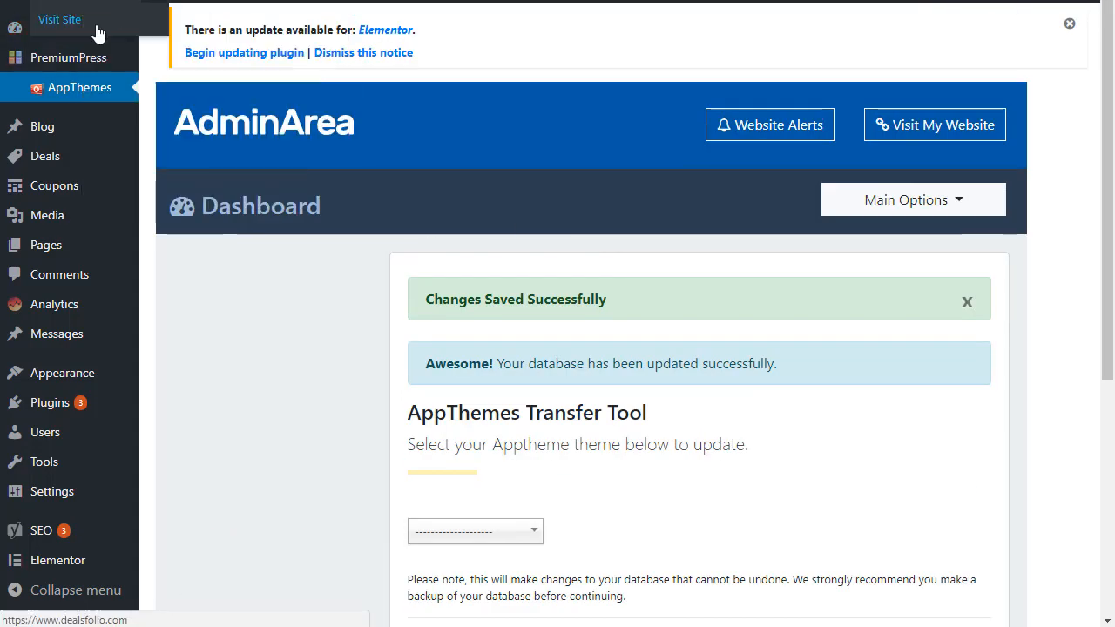
left_click(59, 20)
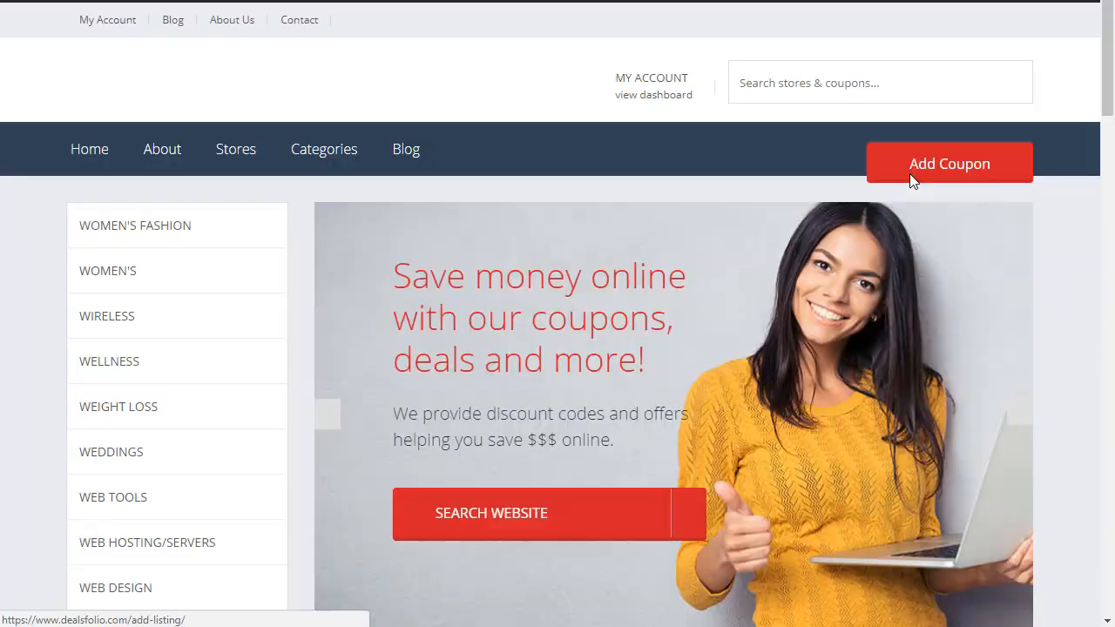
scroll("down", 3)
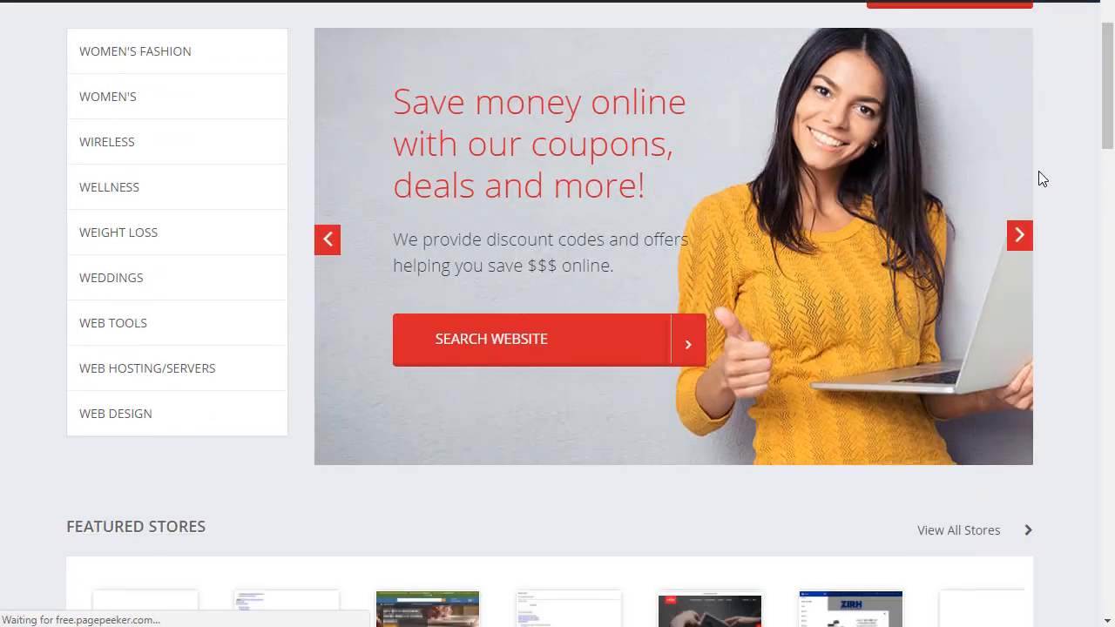
scroll("down", 3)
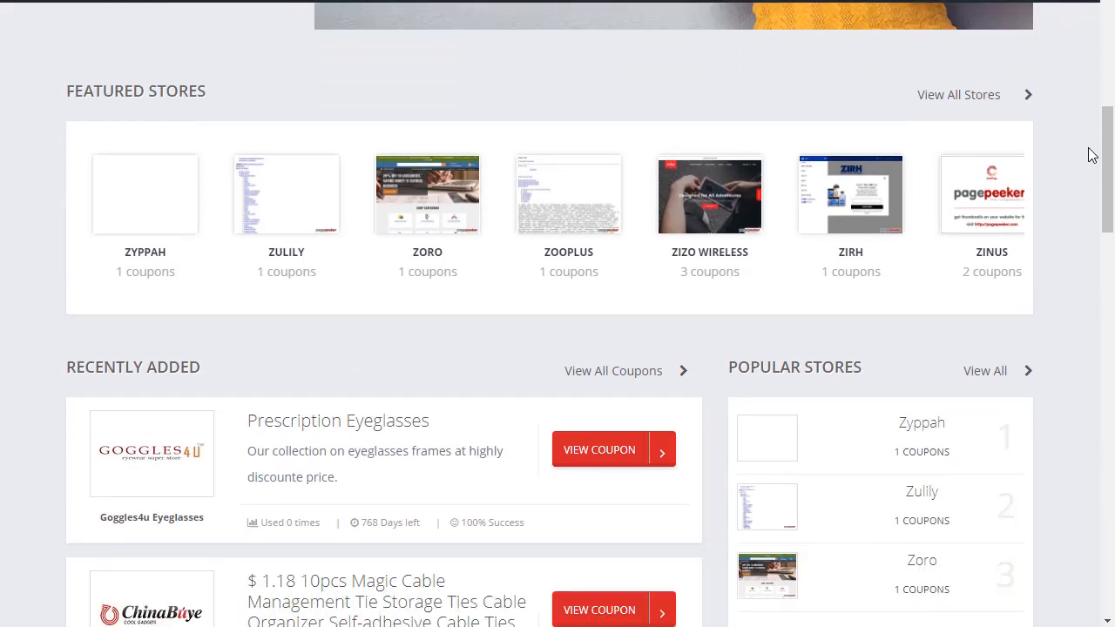
scroll("down", 3)
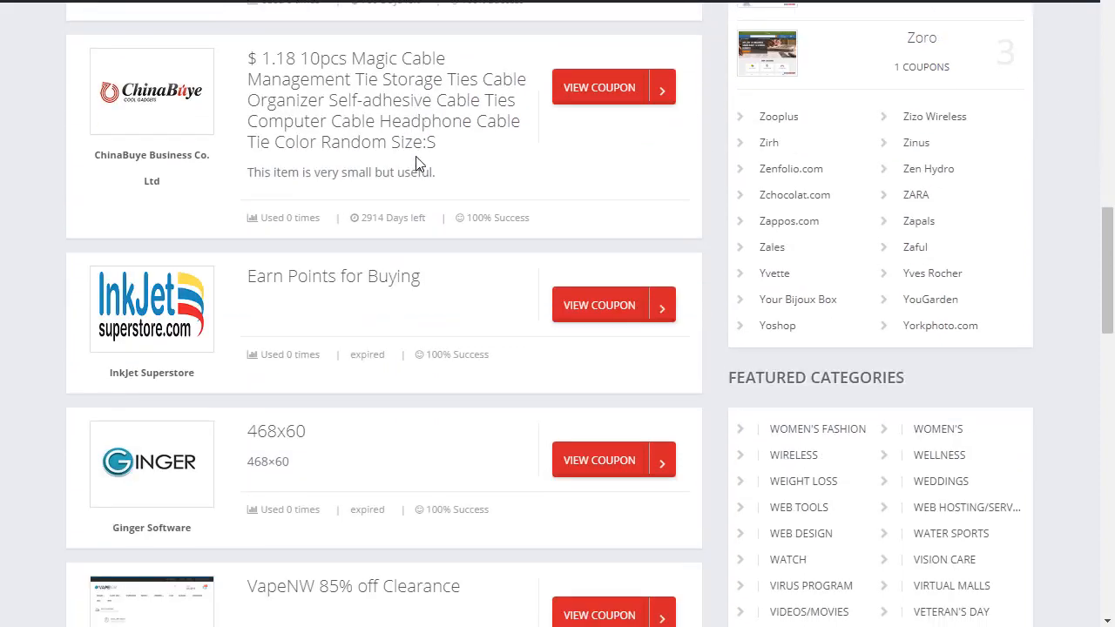
scroll("down", 3)
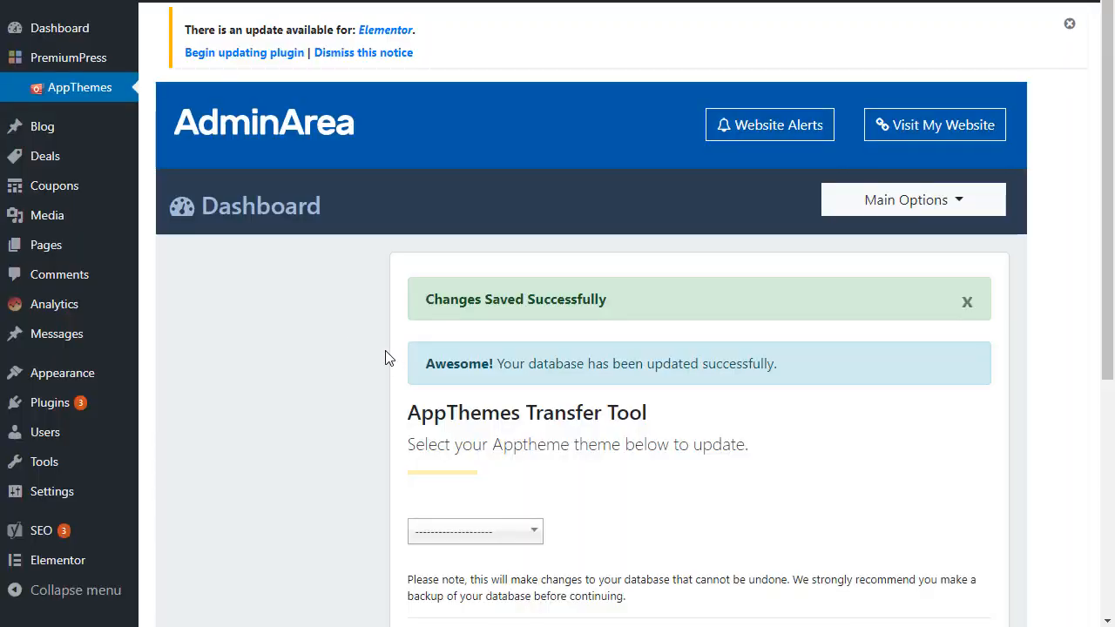
scroll("down", 3)
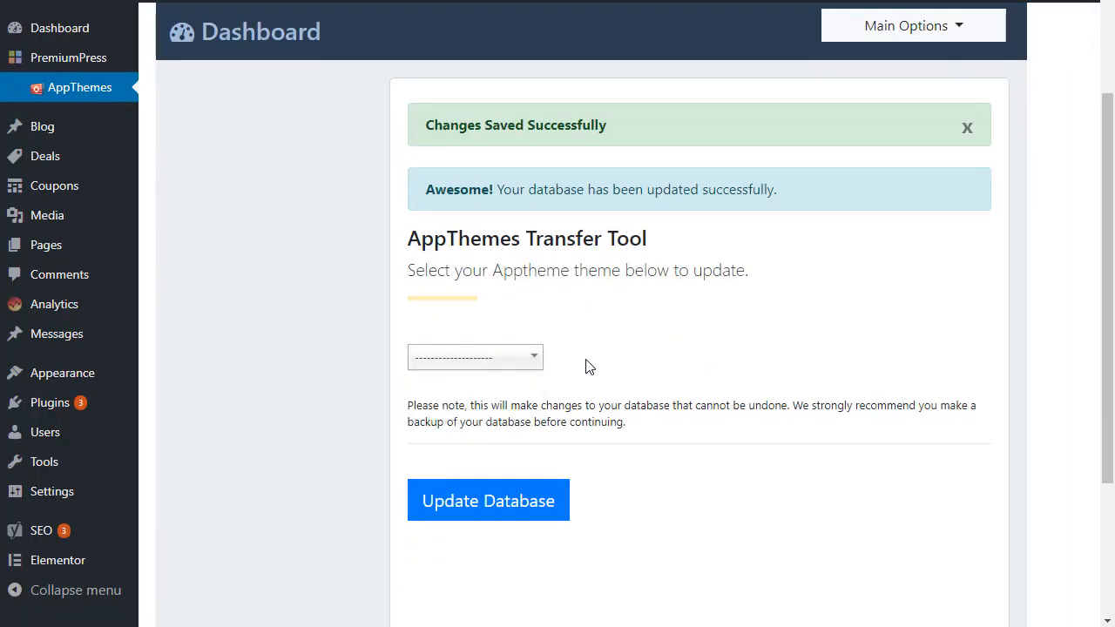
mouse_move(562, 316)
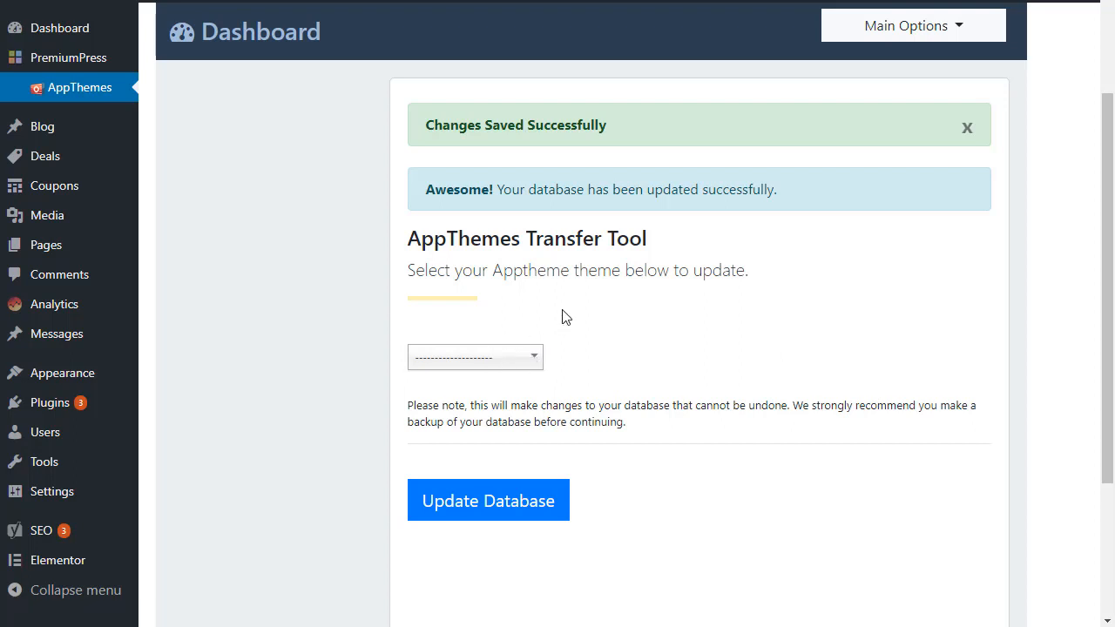